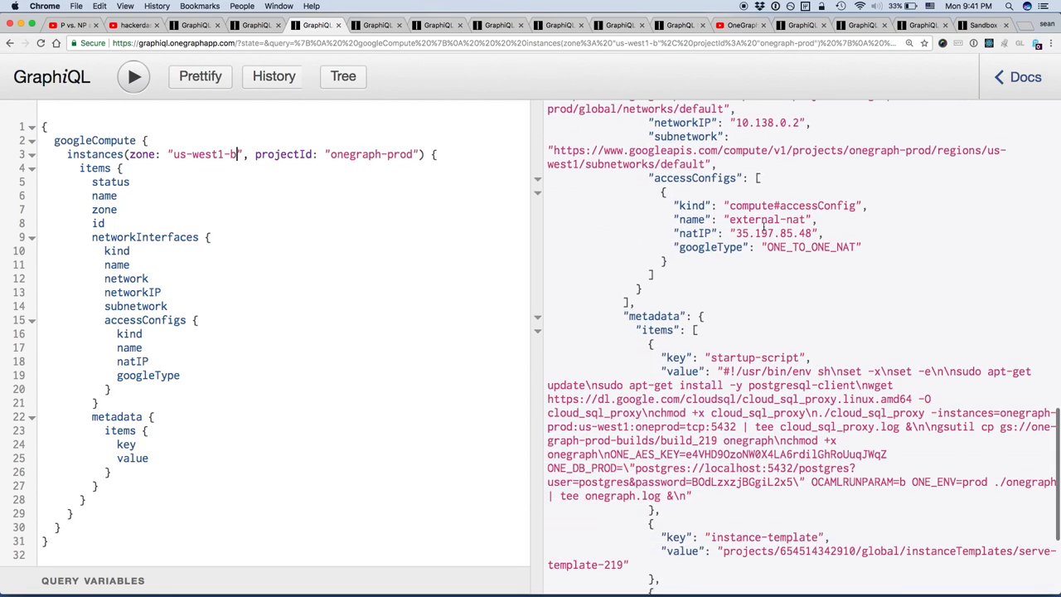
- Scroll through the instances query results before moving to the insertInstance mutation
scroll(up, 3)
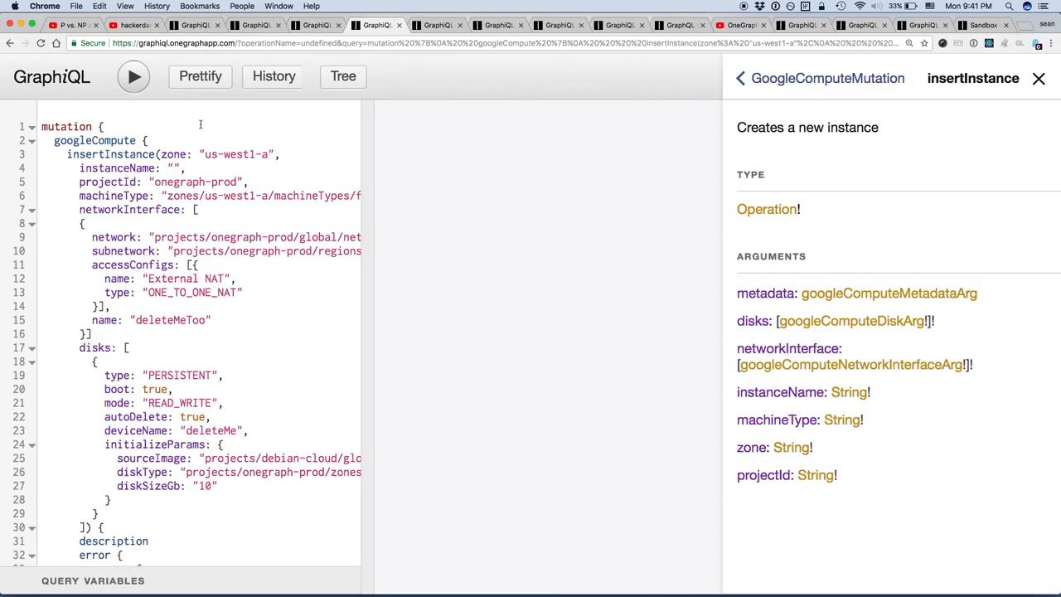
mouse_move(111, 155)
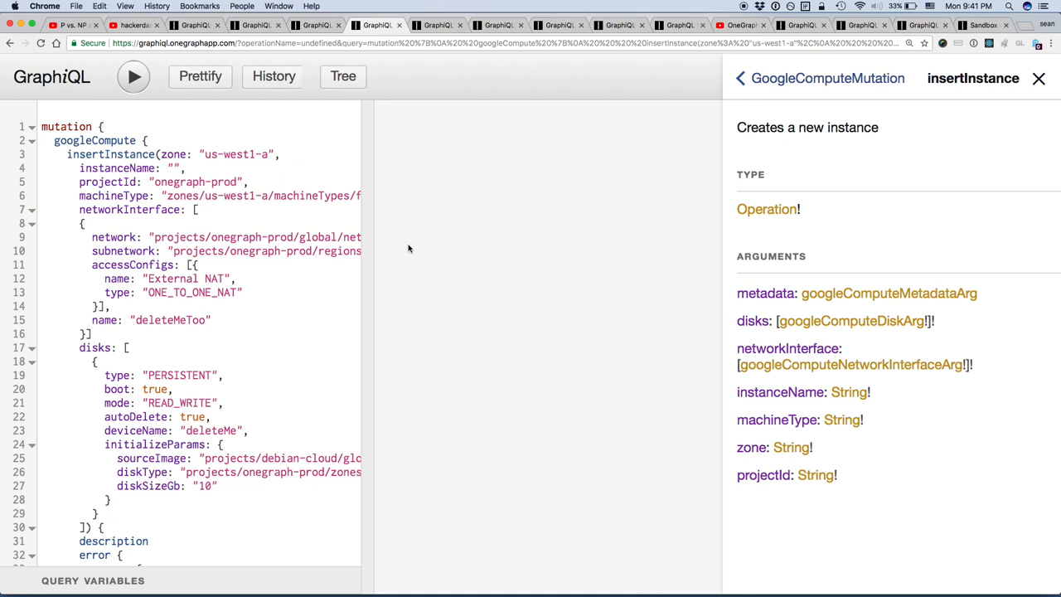
- Name the instance react-vienna-demo in the insertInstance mutation and run it
text(react-vienna-demo)
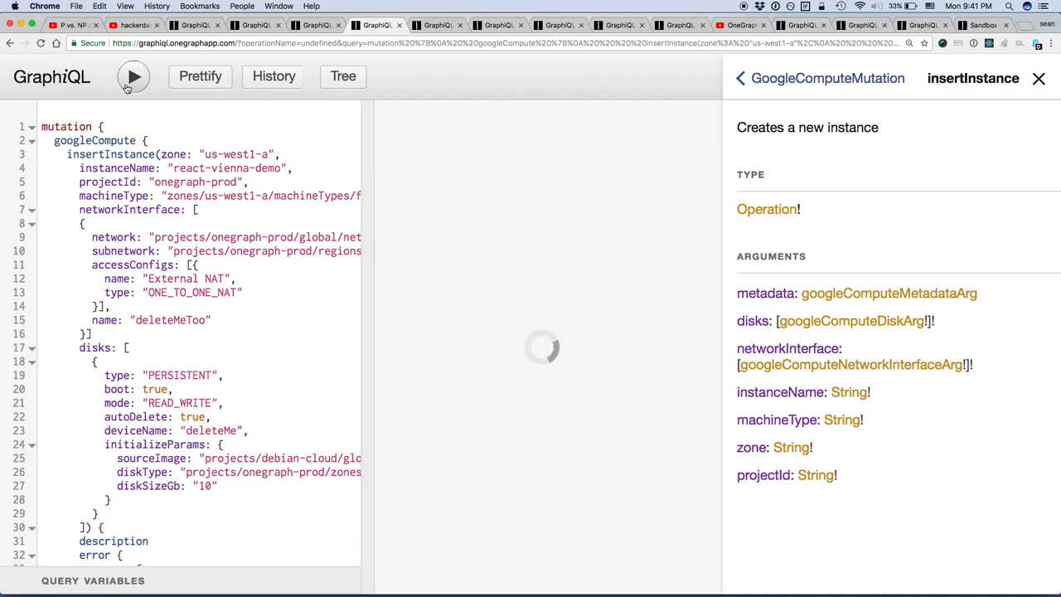
click(132, 77)
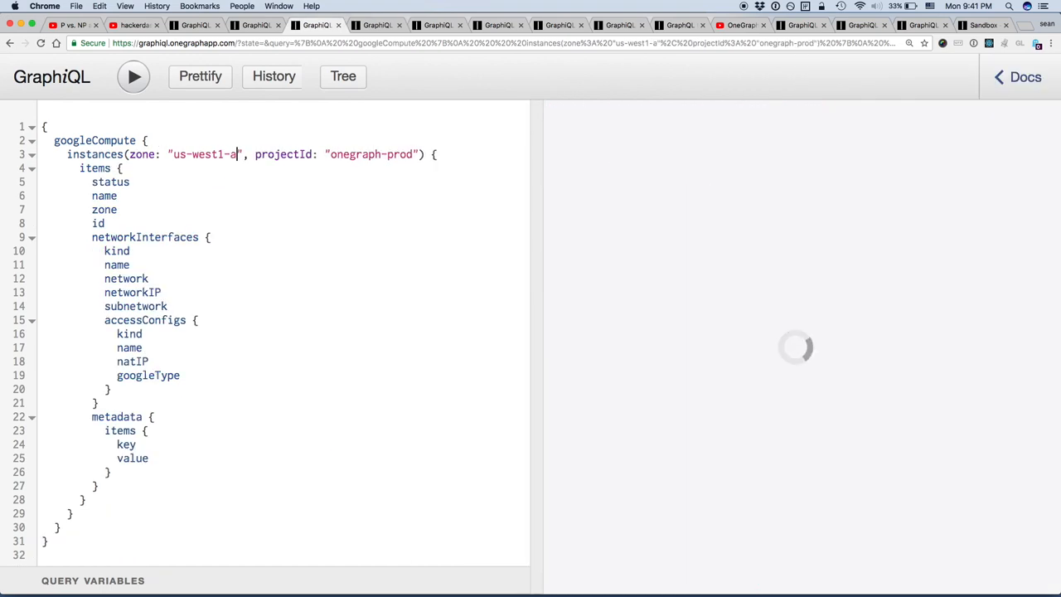
- Run the us-west1-a instances query and select react-vienna-demo's external NAT IP
click(133, 77)
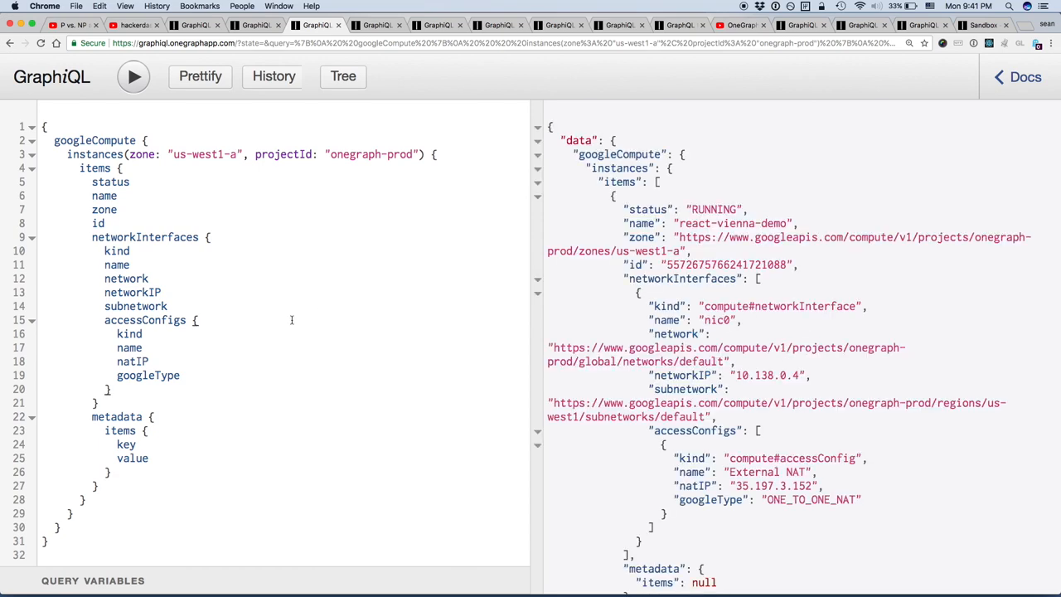
mouse_move(162, 199)
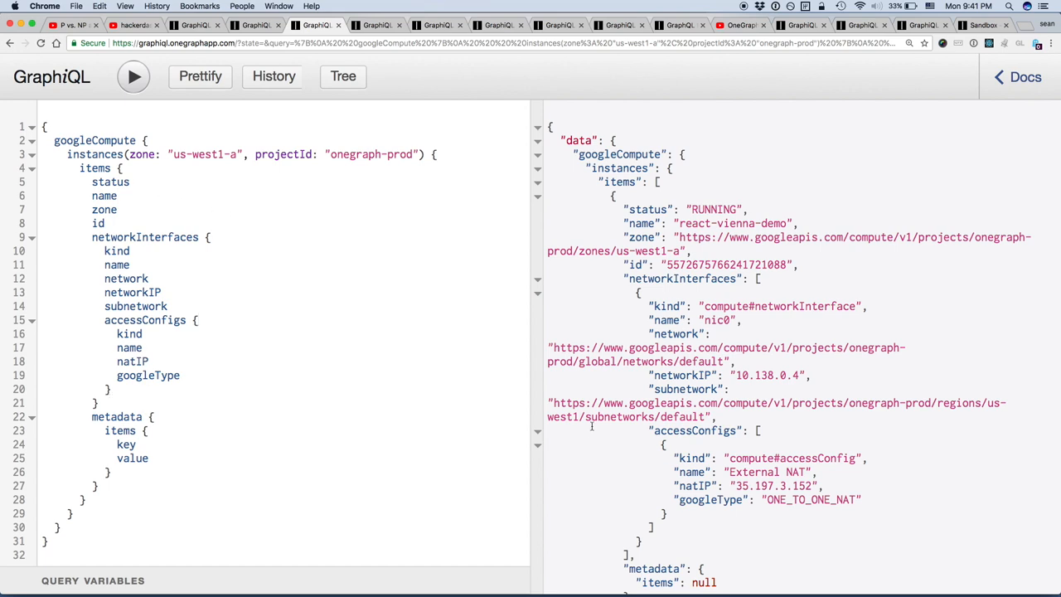
double_click(799, 486)
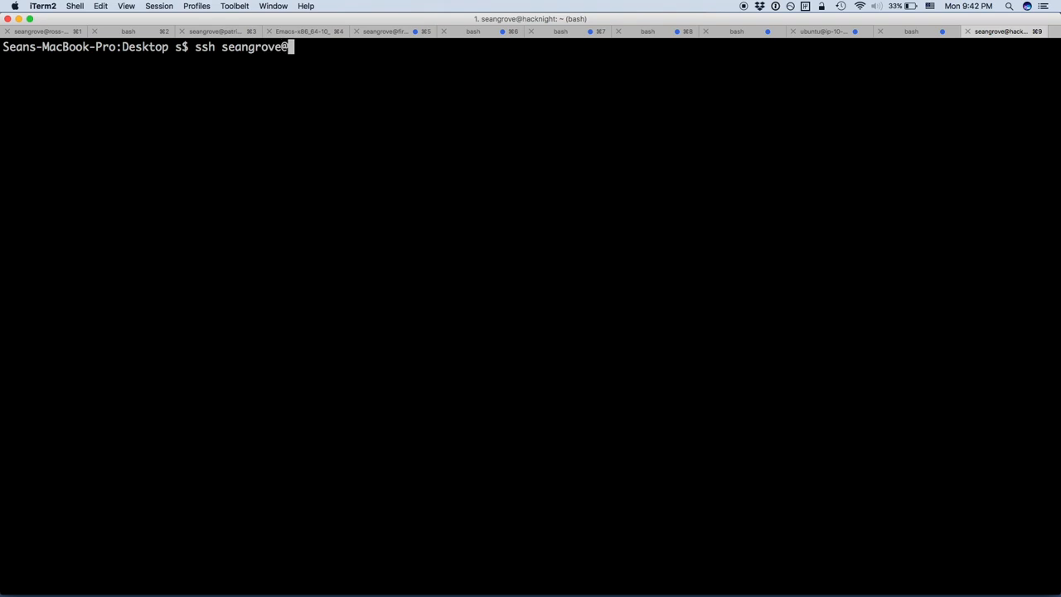
- SSH to 35.197.3.152 and answer yes to accept its host key
text(35.197.3.152)
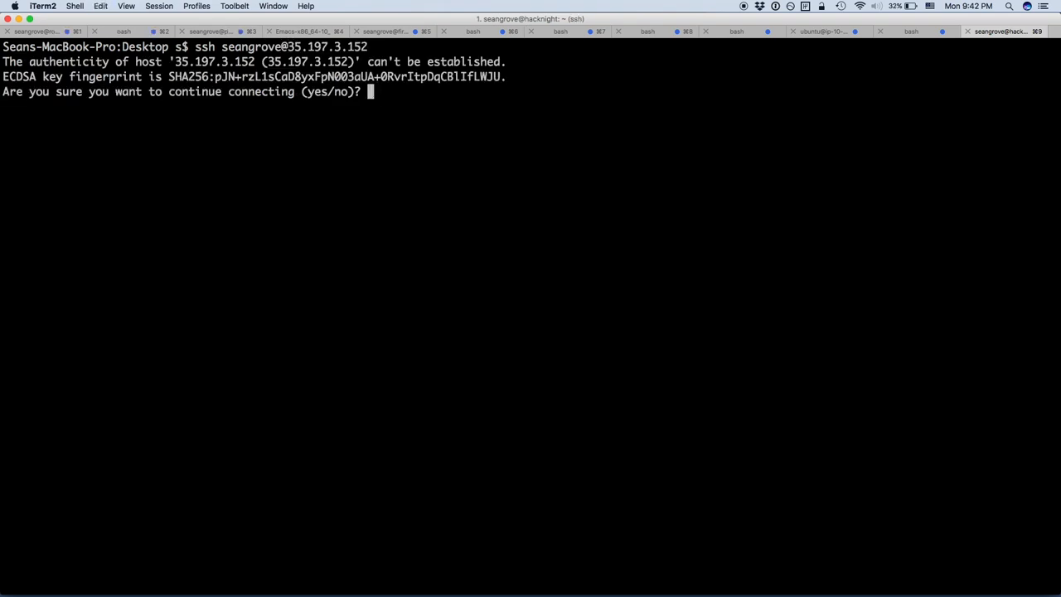
text(yes)
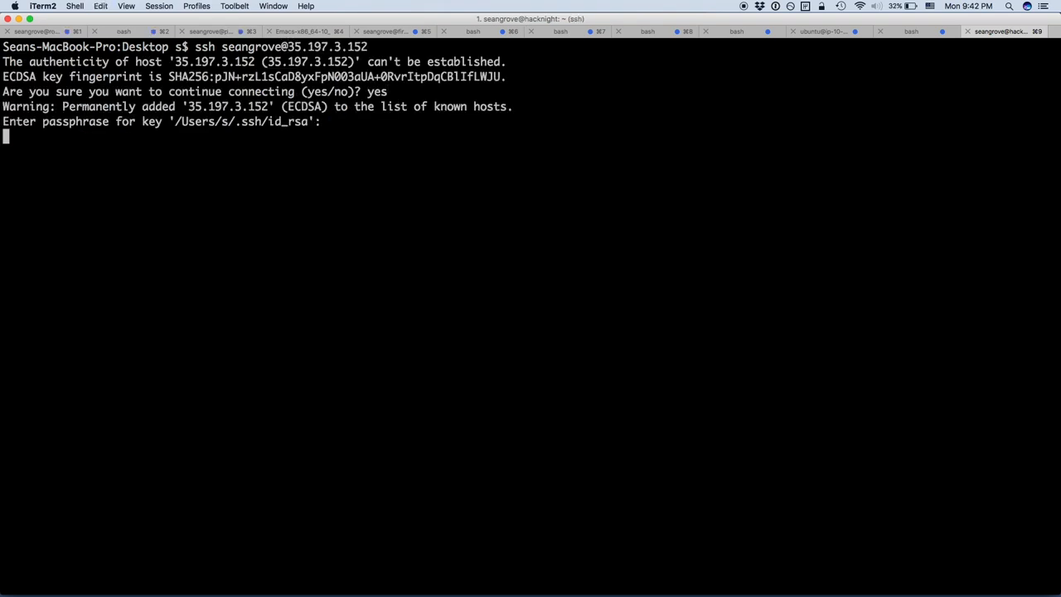